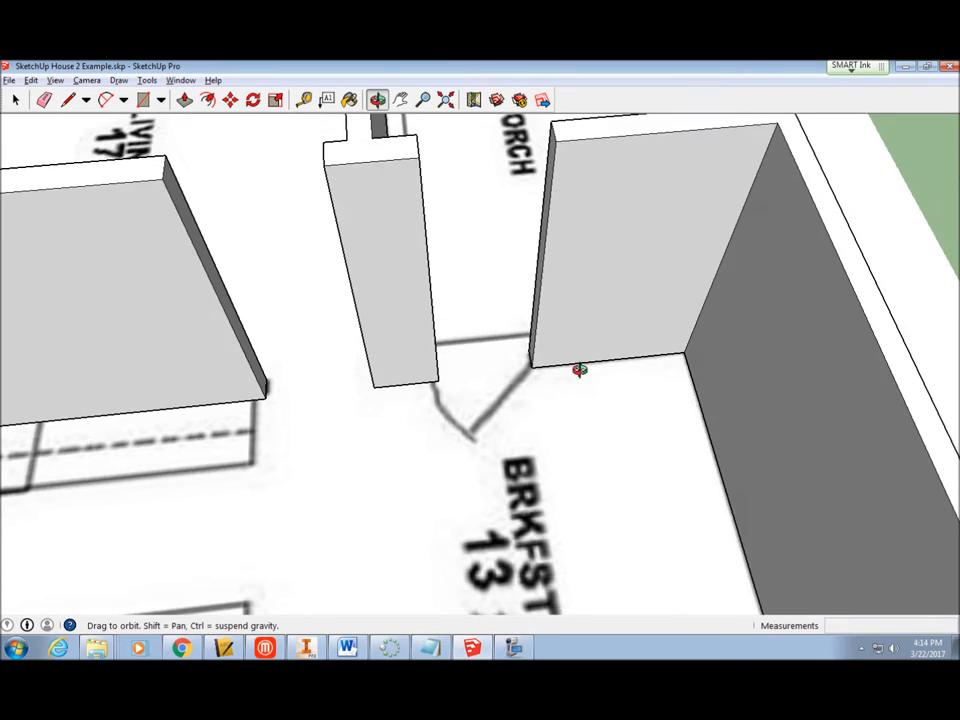
Orbit to the breakfast-area doorway and draw a line closing its door gap.
drag(580, 370, 670, 337)
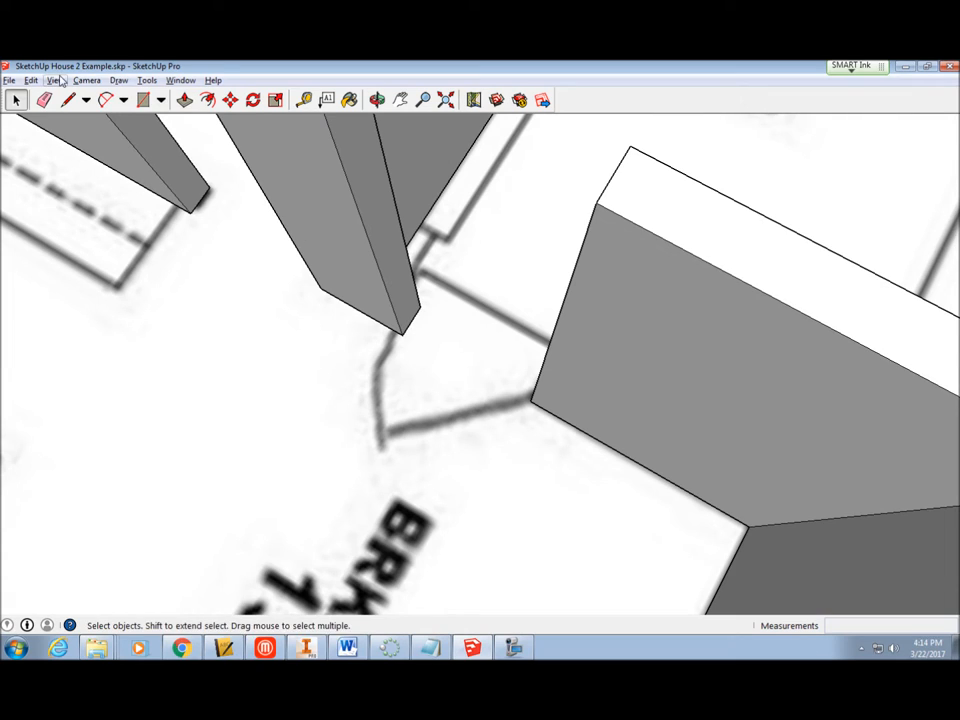
click(67, 99)
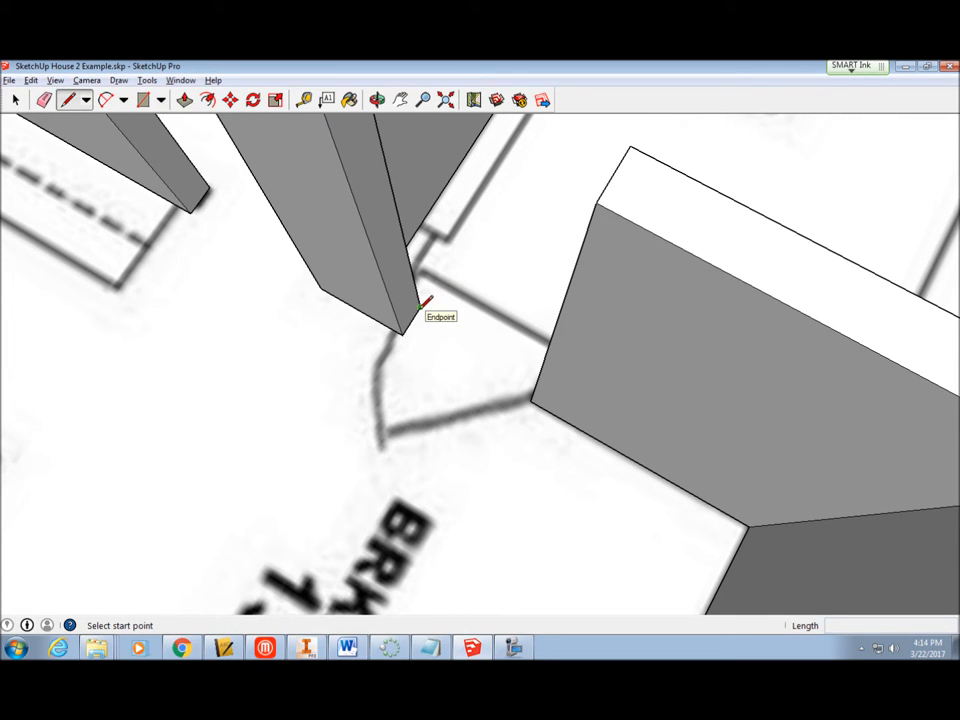
click(420, 305)
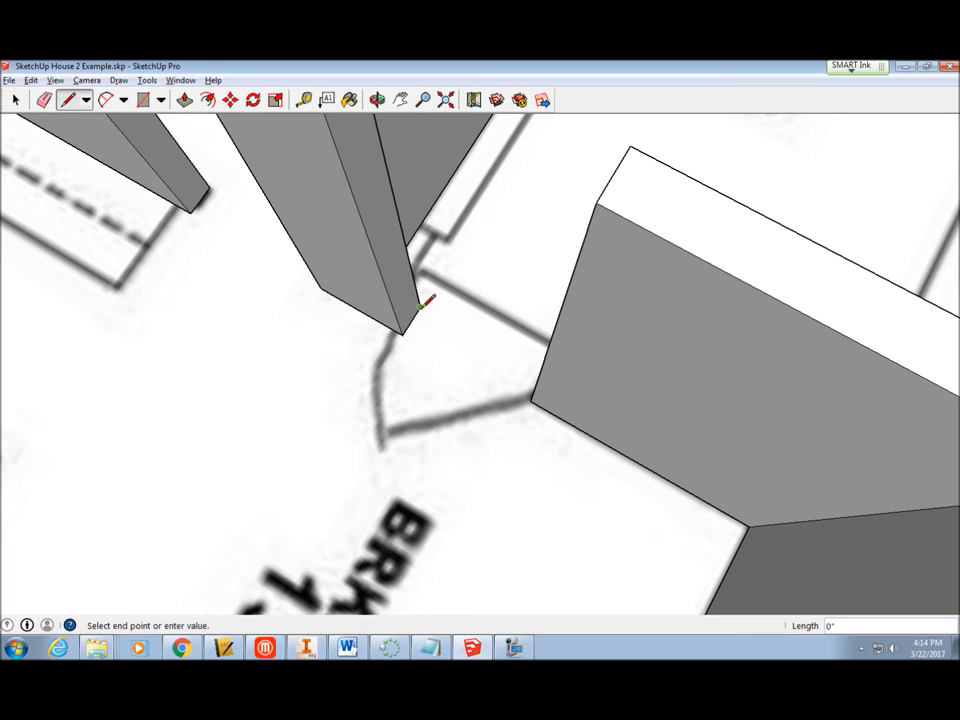
click(377, 99)
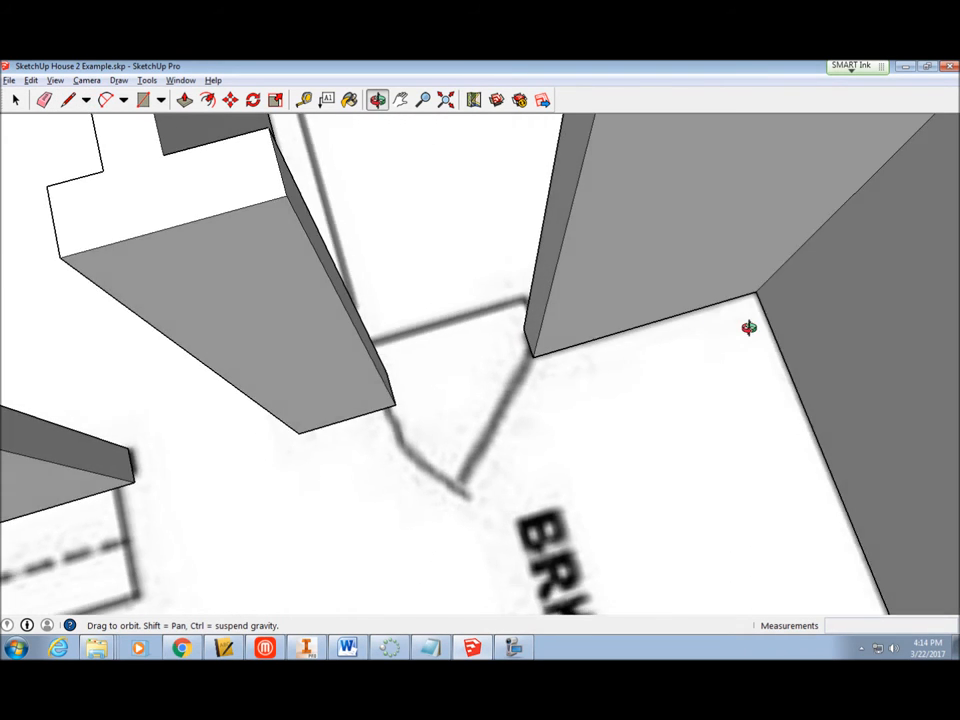
With the Line tool, start a line at the foyer wall corner across the porch doorway.
click(68, 99)
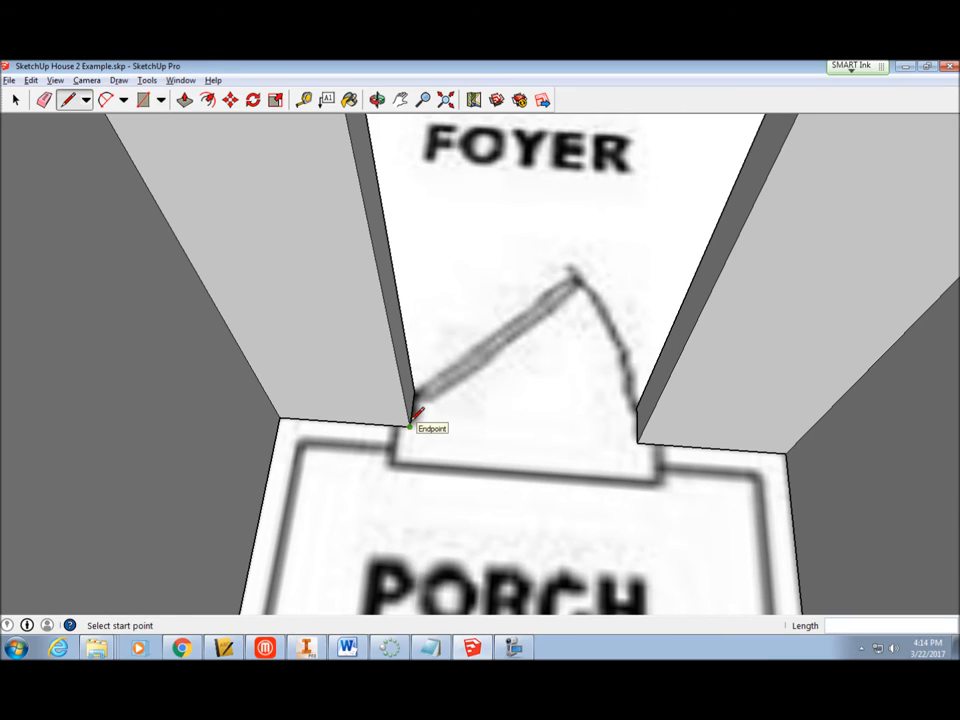
click(412, 425)
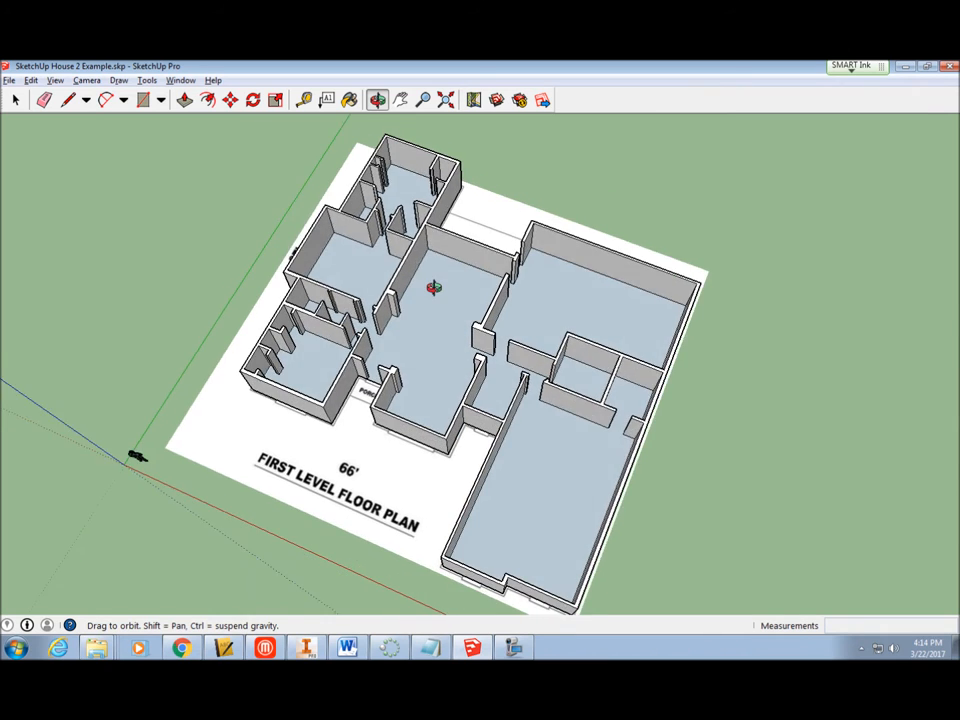
Switch to the Top standard view and start a line at the lower porch wall corner.
click(67, 99)
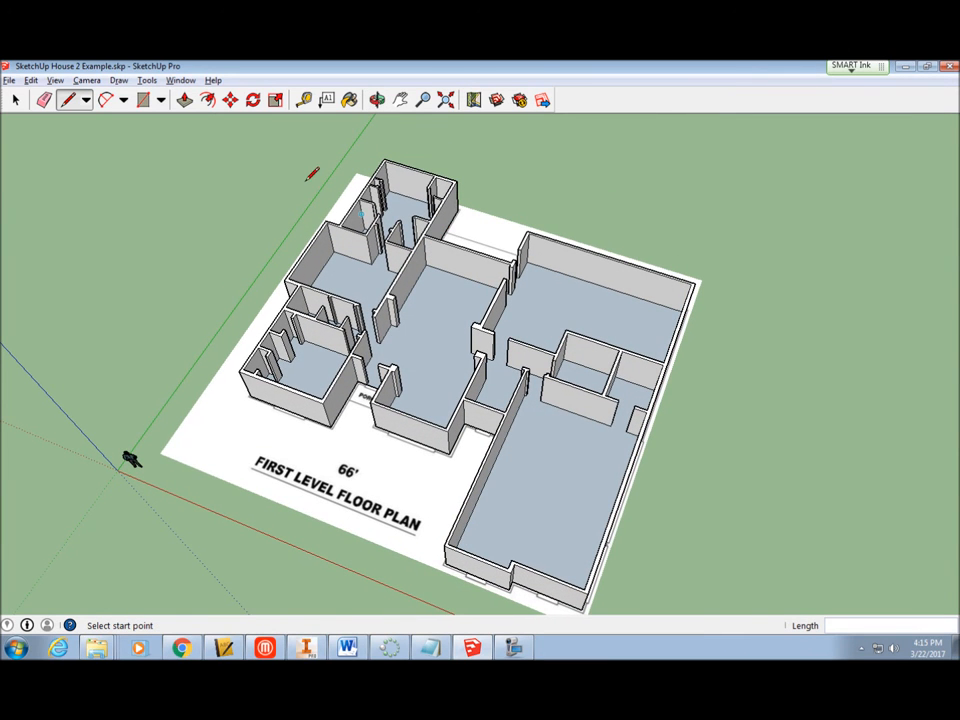
click(119, 80)
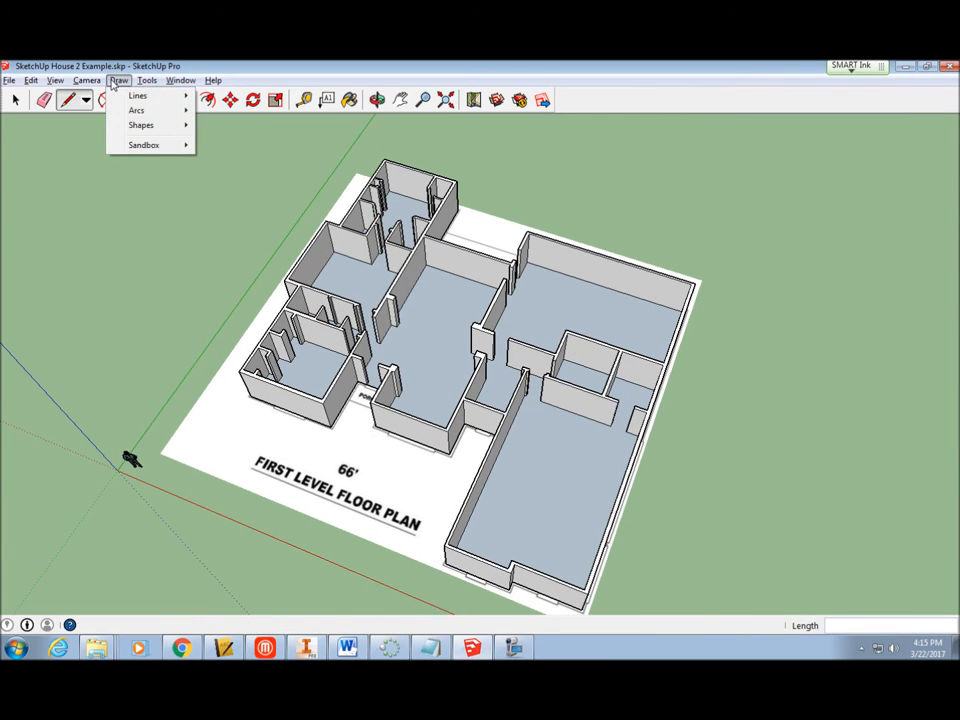
click(87, 80)
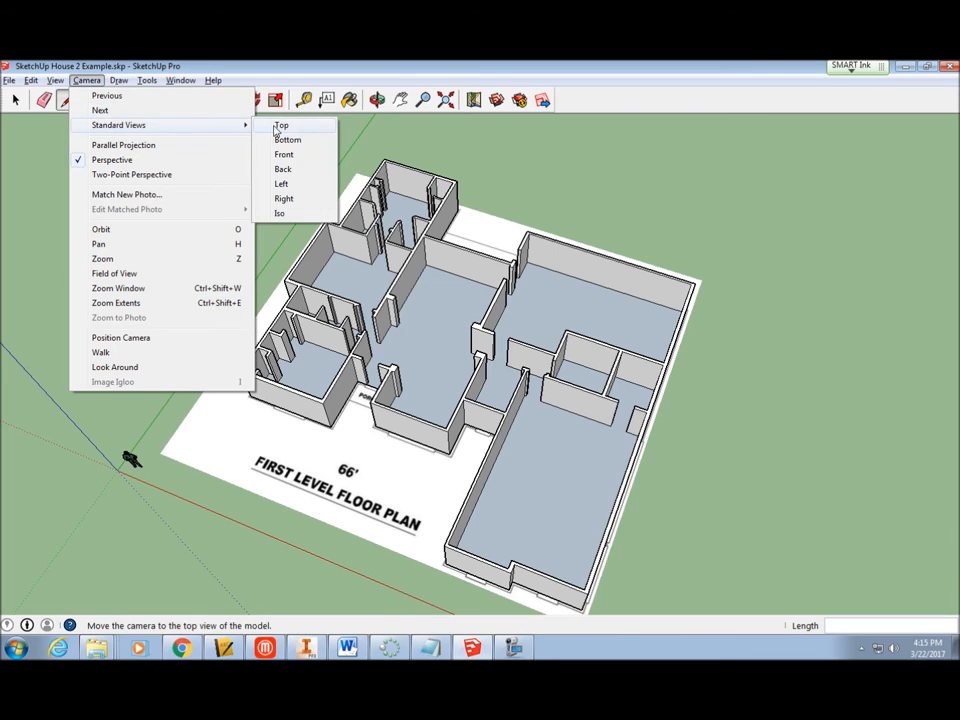
click(282, 124)
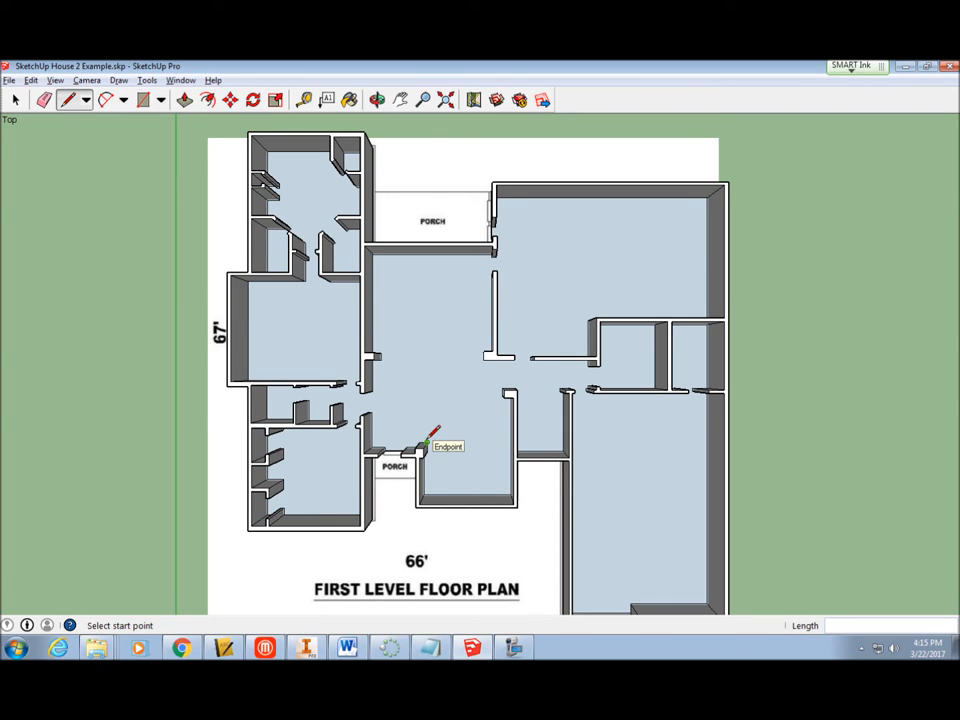
click(349, 99)
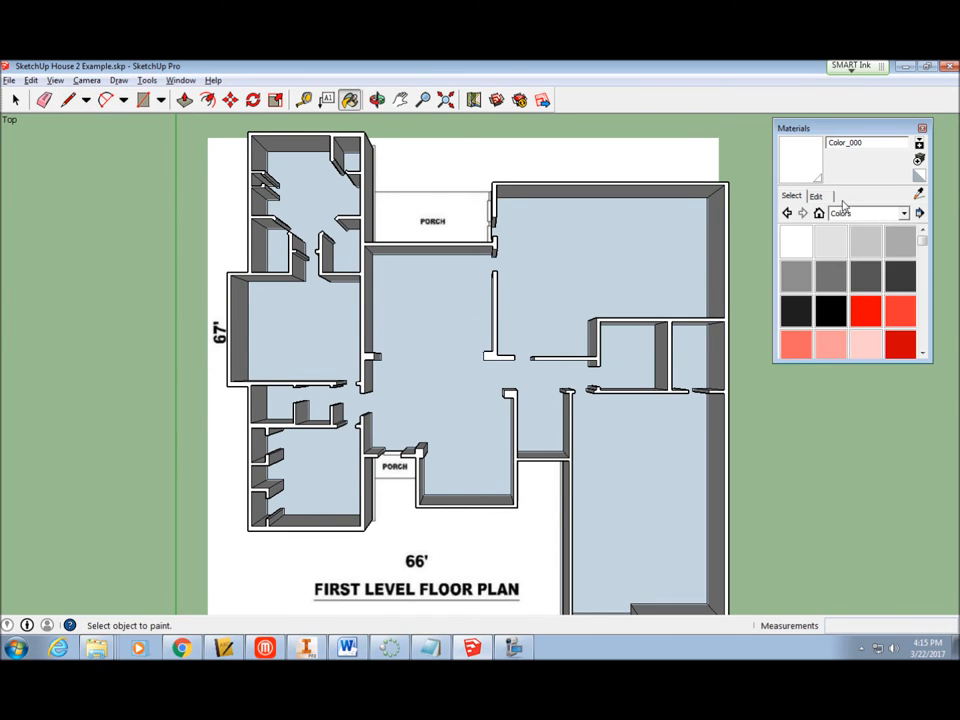
Show the Translucent material category and pick the yellow Translucent Glass Gold swatch.
click(903, 213)
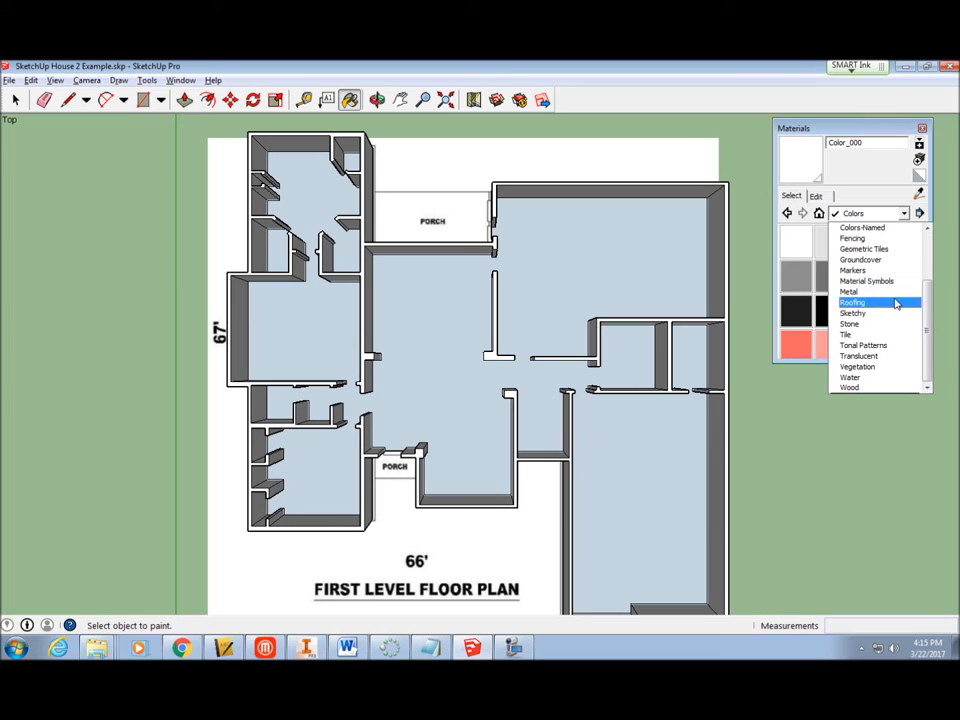
click(858, 355)
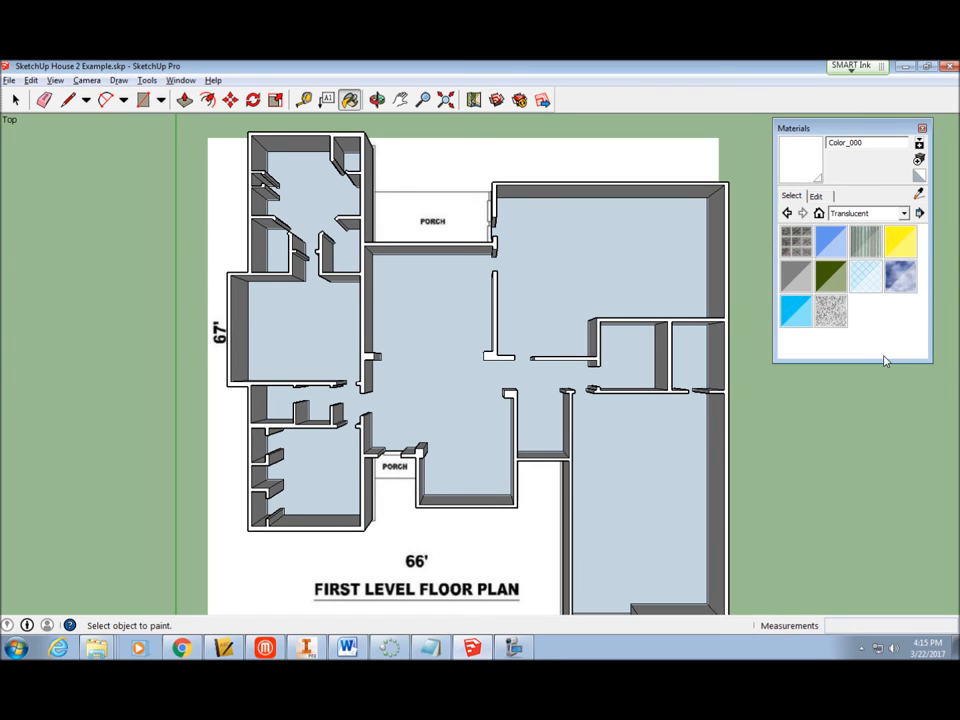
mouse_move(830, 310)
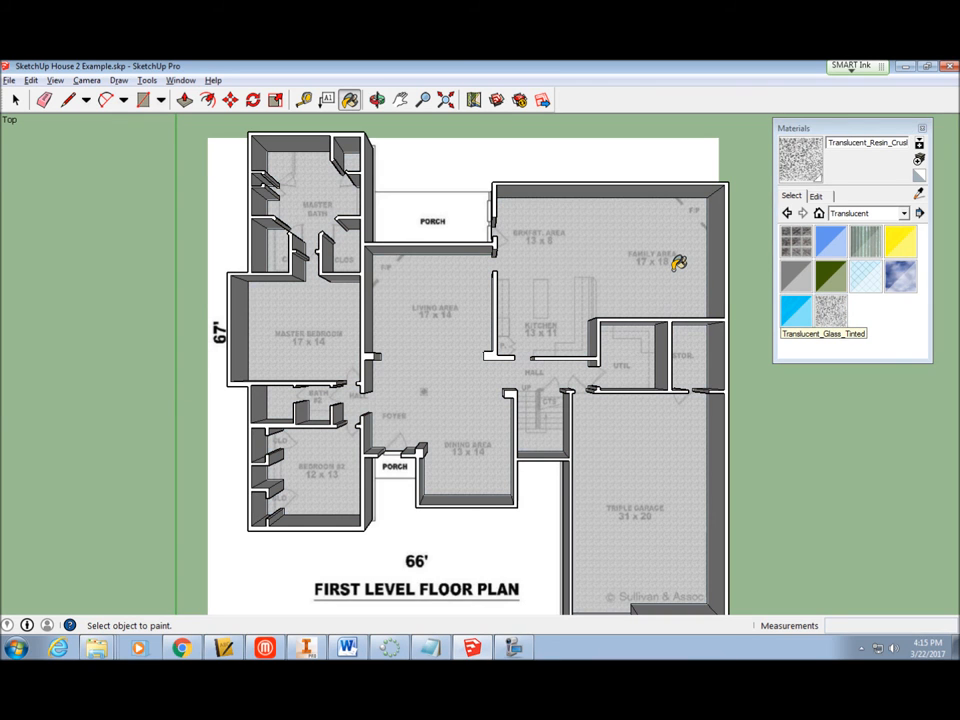
mouse_move(856, 405)
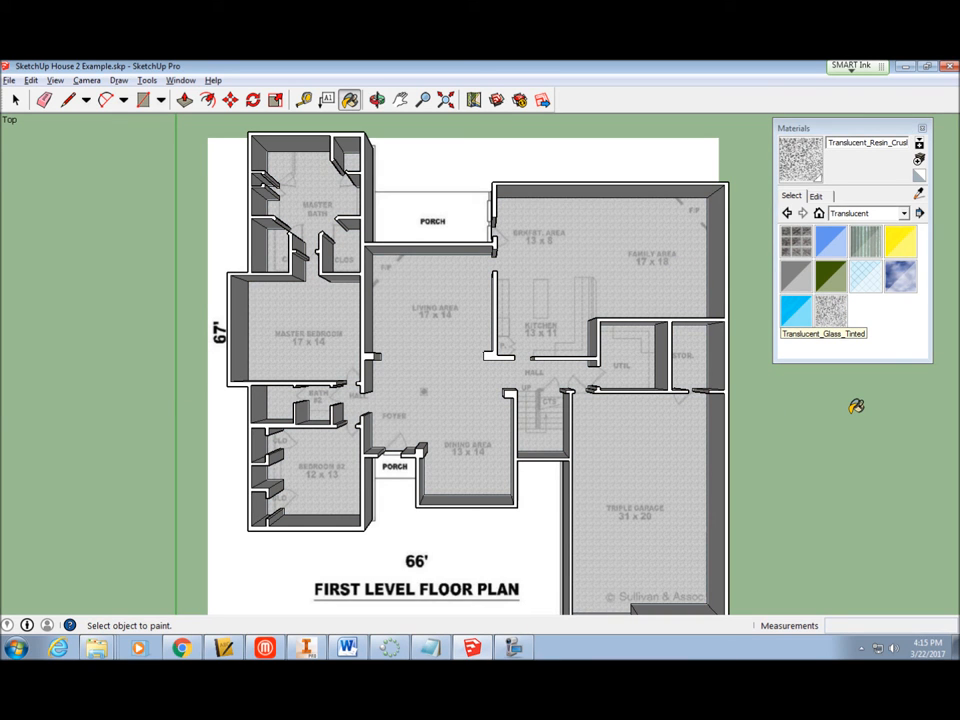
click(899, 240)
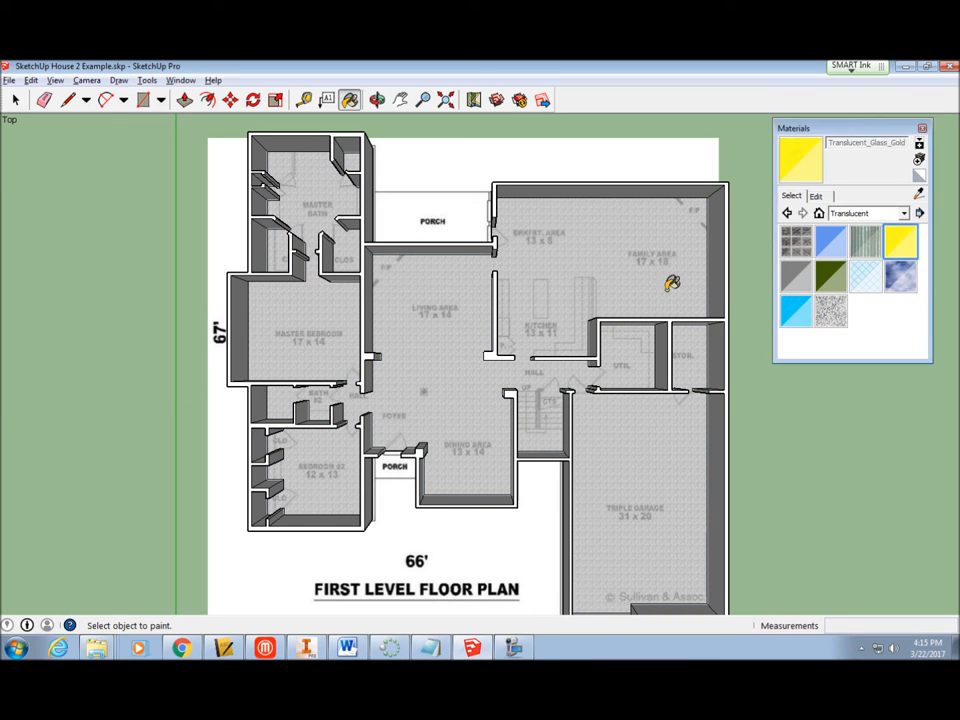